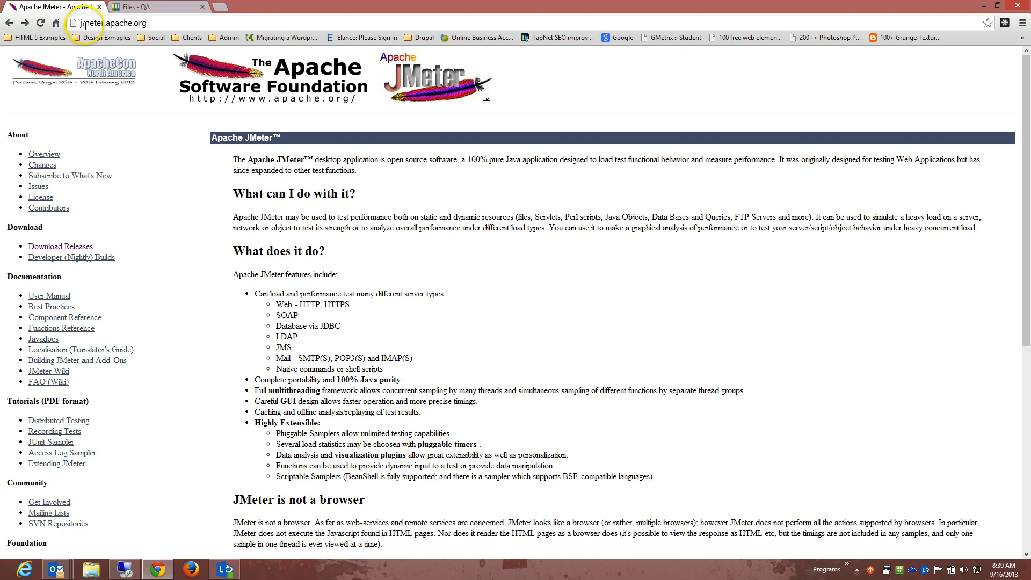
Highlight the 'JMeter is not a browser' heading and its JavaScript and HTML rendering sentences.
double_click(118, 22)
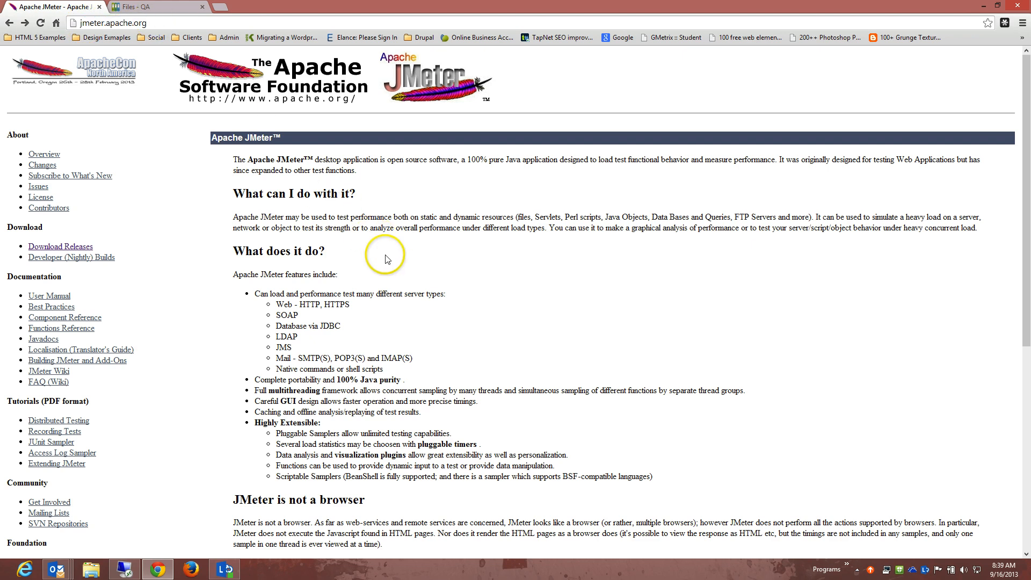
mouse_move(431, 322)
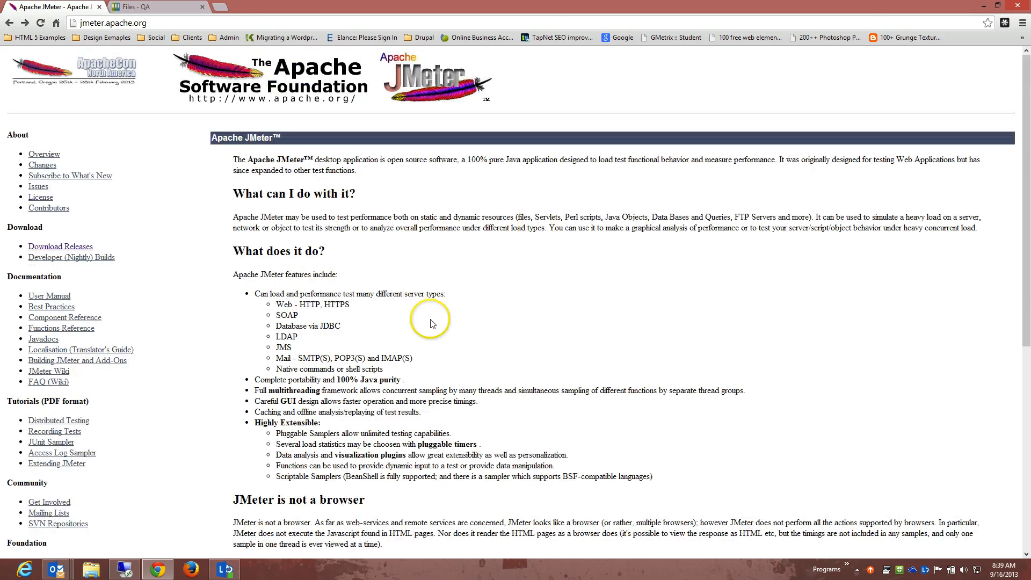
mouse_move(468, 360)
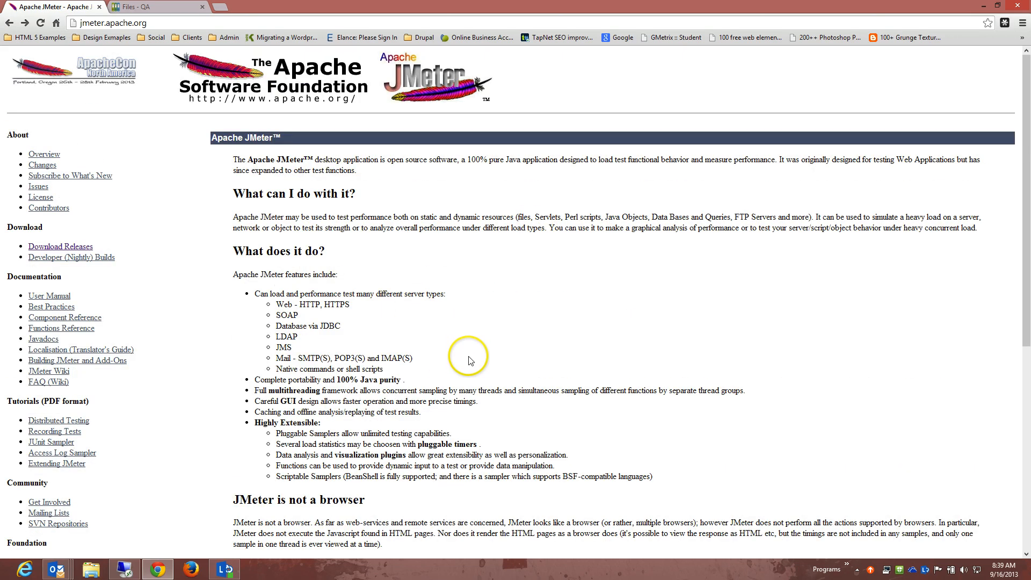
mouse_move(434, 321)
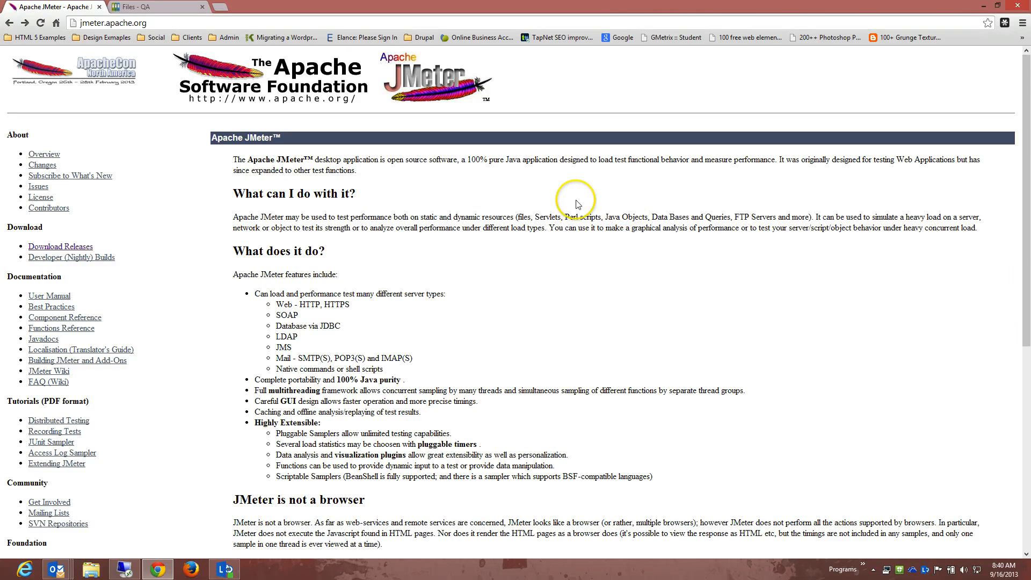
scroll(down, 3)
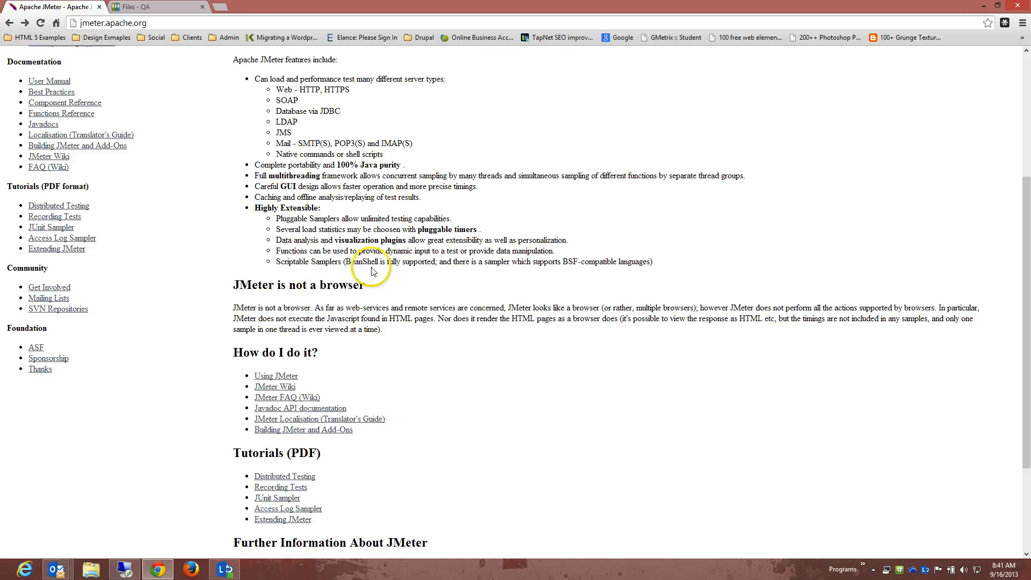
double_click(298, 284)
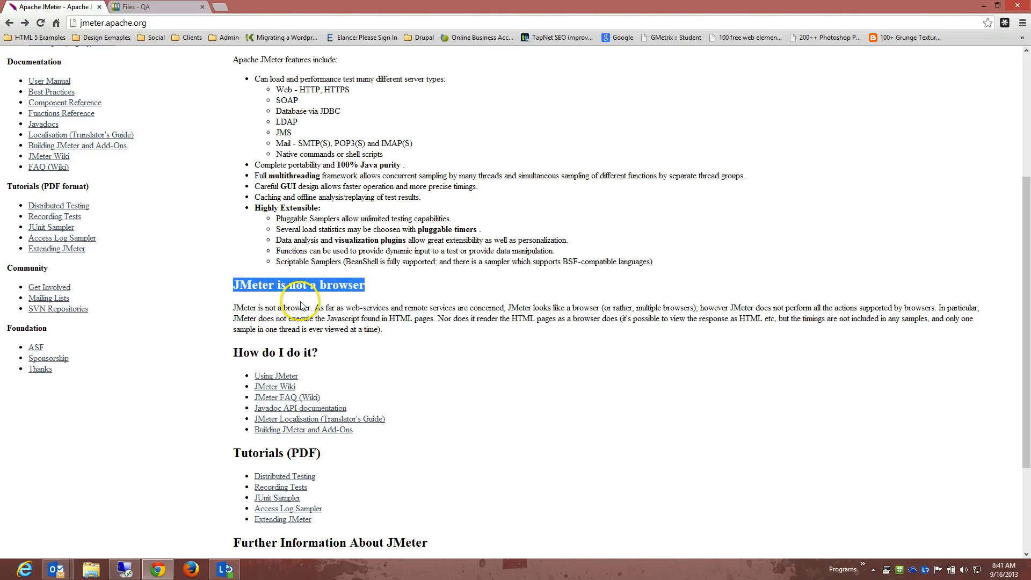
click(305, 308)
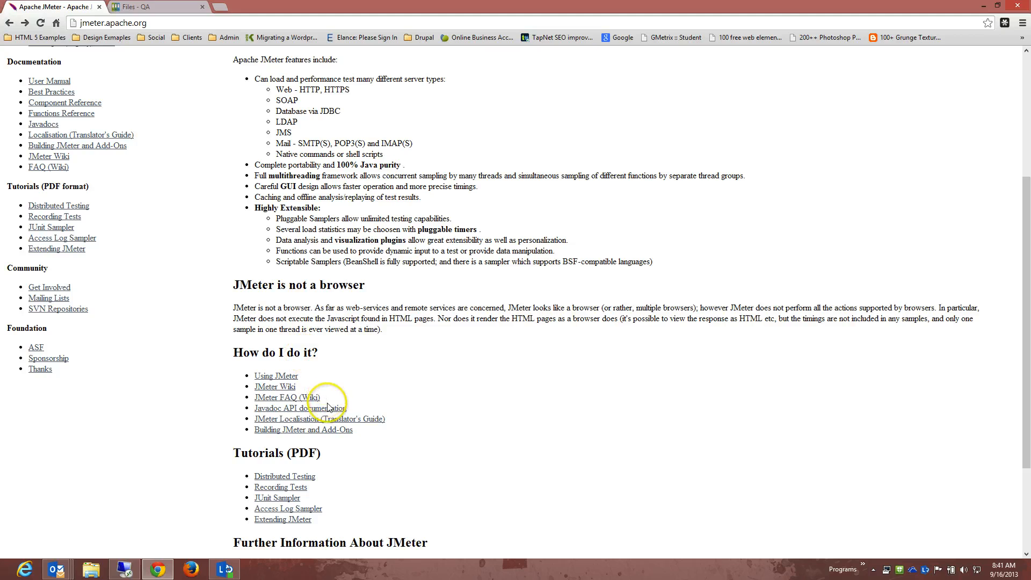
mouse_move(609, 305)
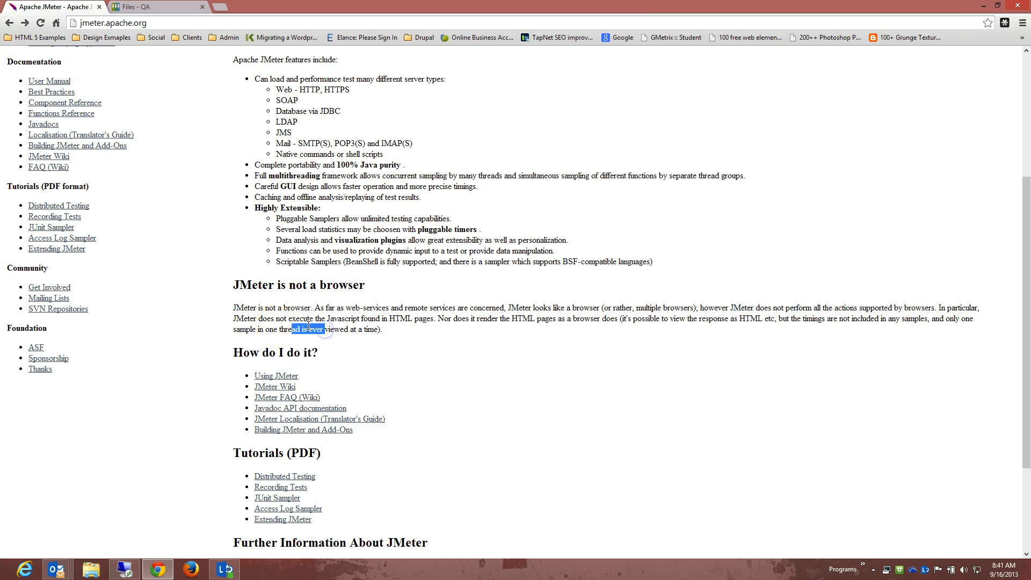
drag(309, 319, 388, 319)
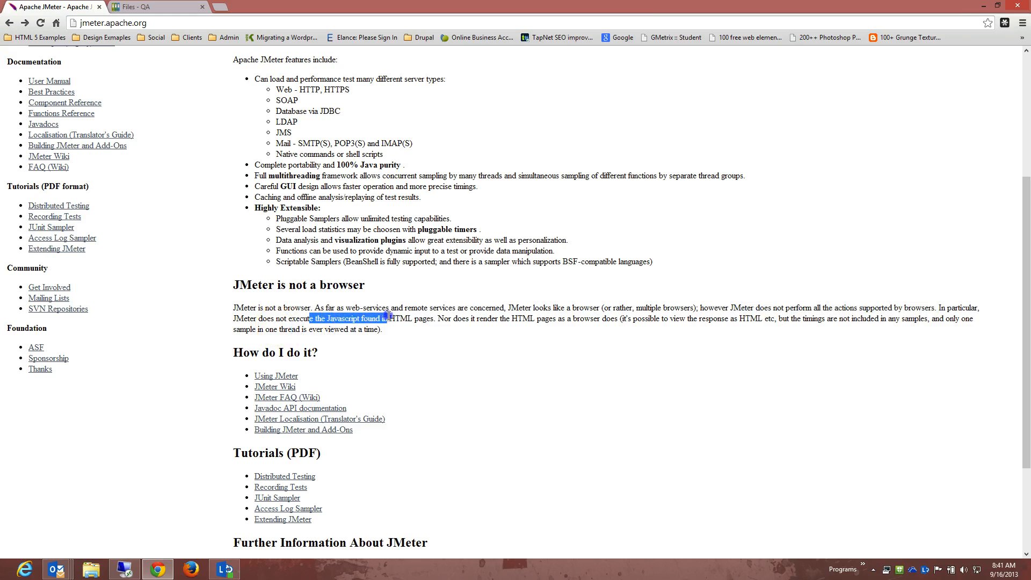
drag(389, 319, 477, 319)
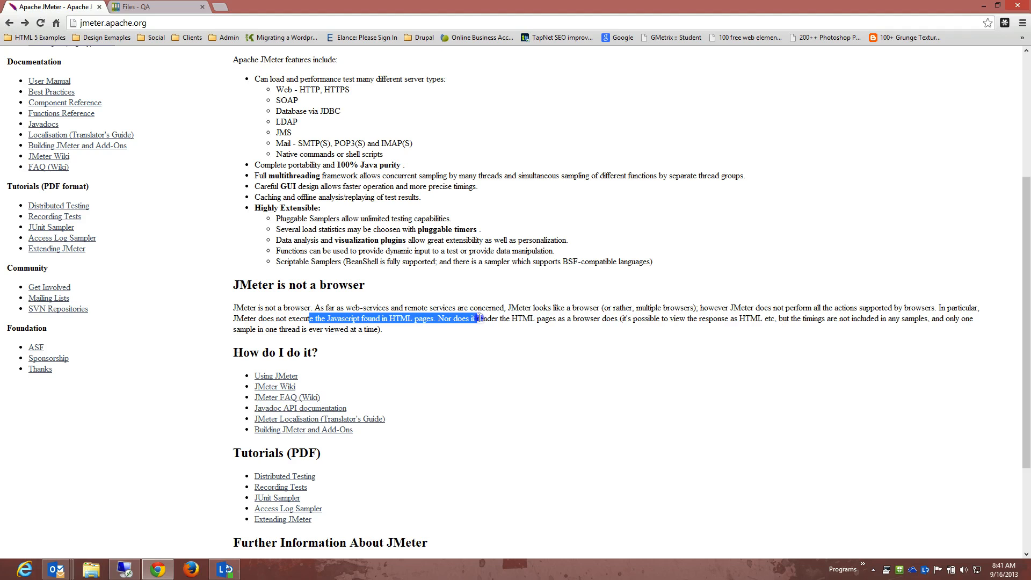
drag(477, 318, 585, 321)
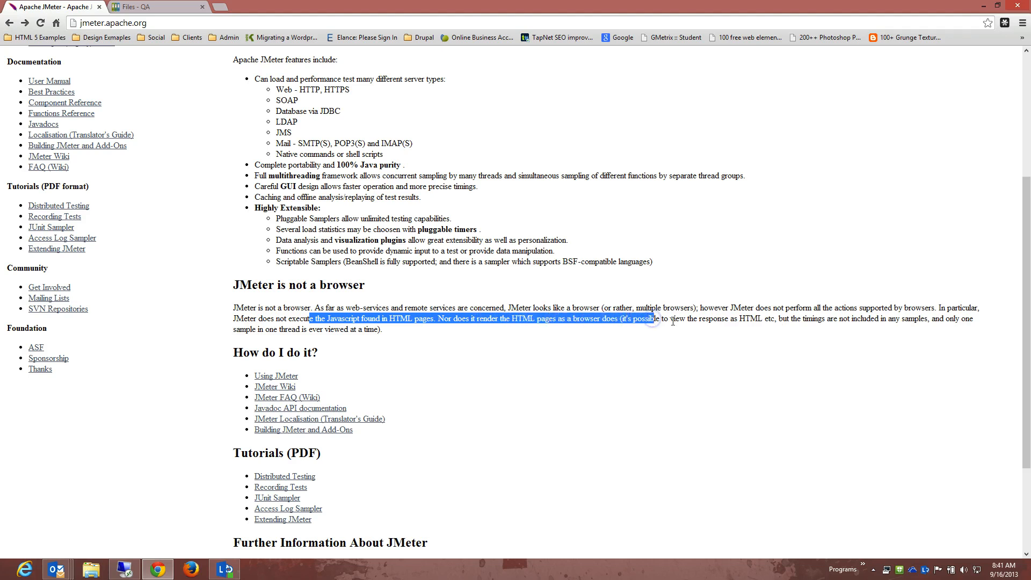
Open the Download Releases page and scroll its JMeter 2.9 archive listing.
scroll(down, 3)
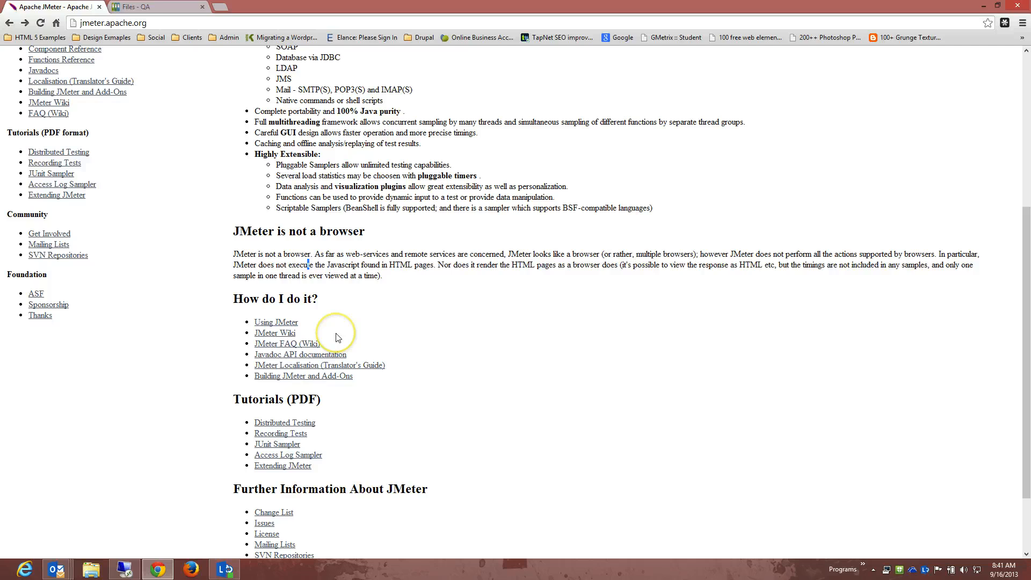
scroll(up, 3)
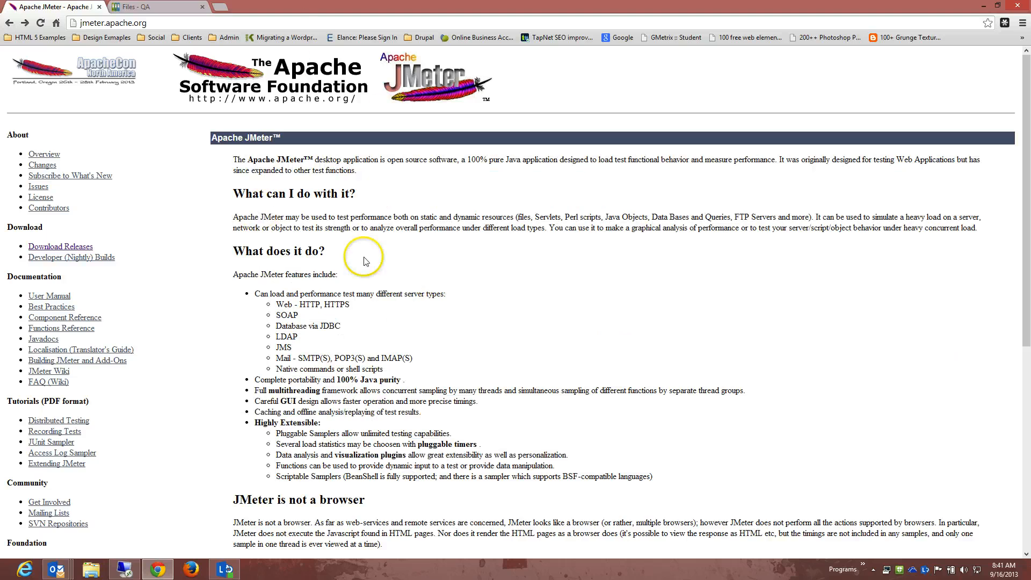
click(60, 246)
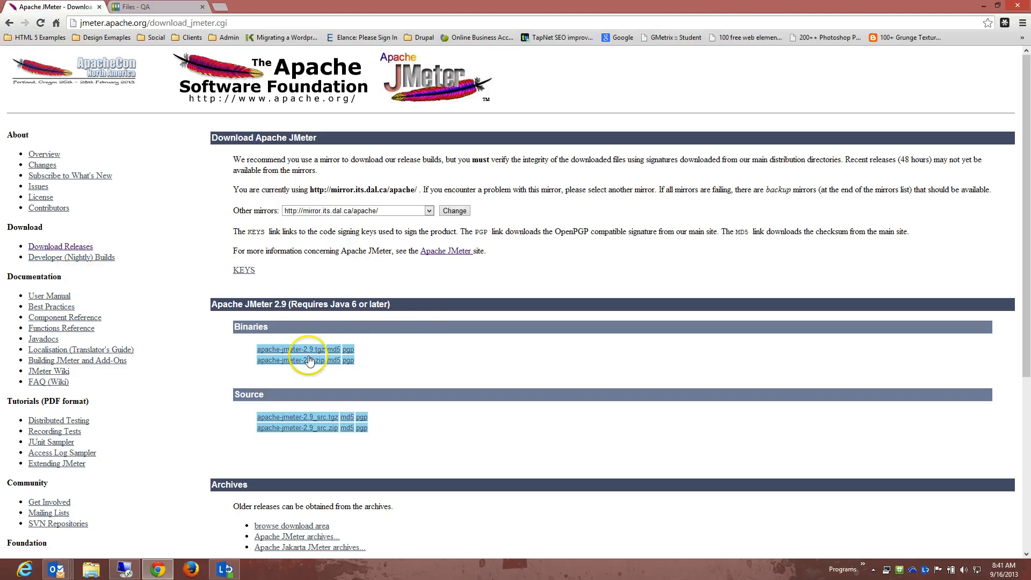
mouse_move(238, 268)
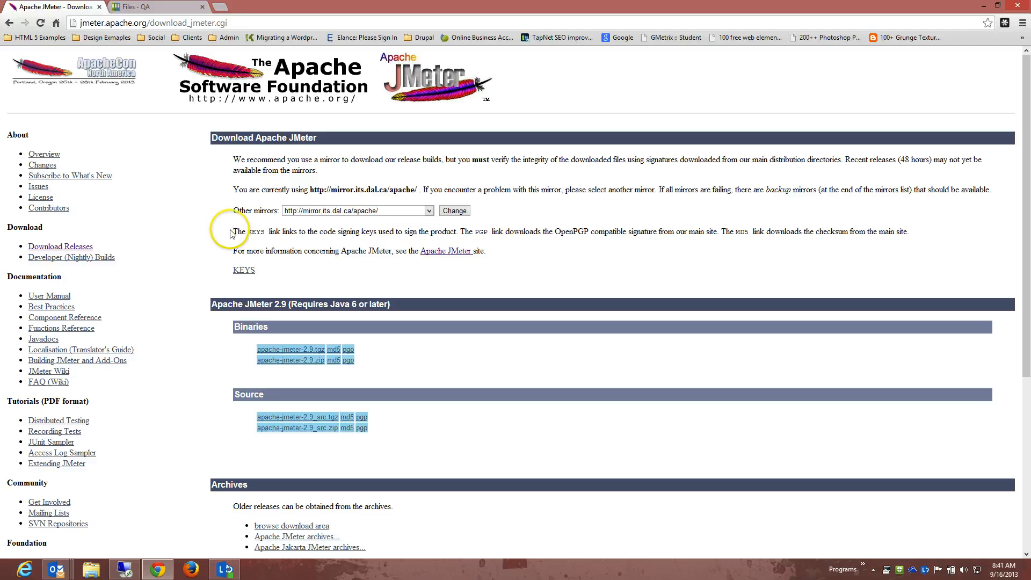
mouse_move(374, 377)
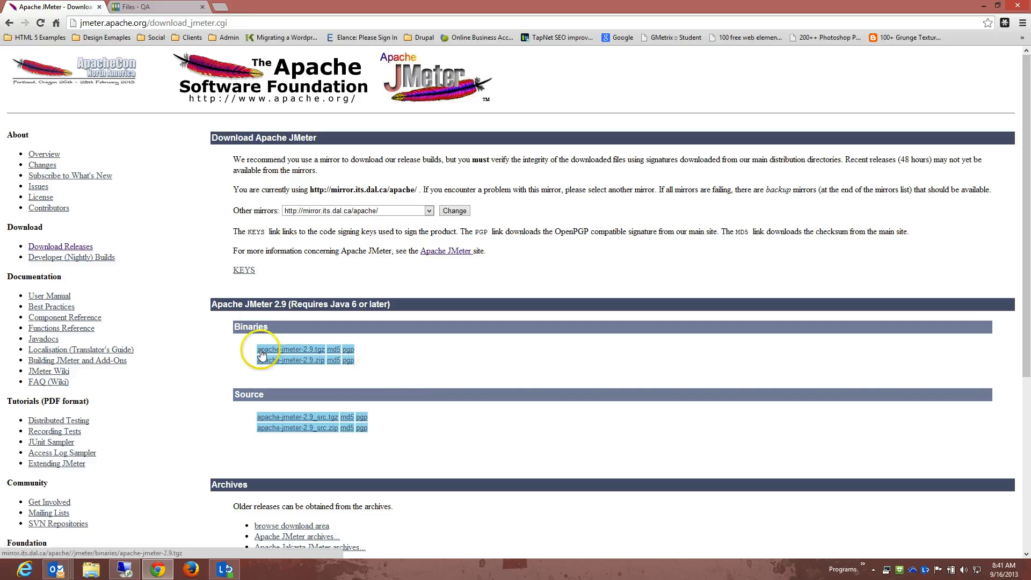
mouse_move(266, 403)
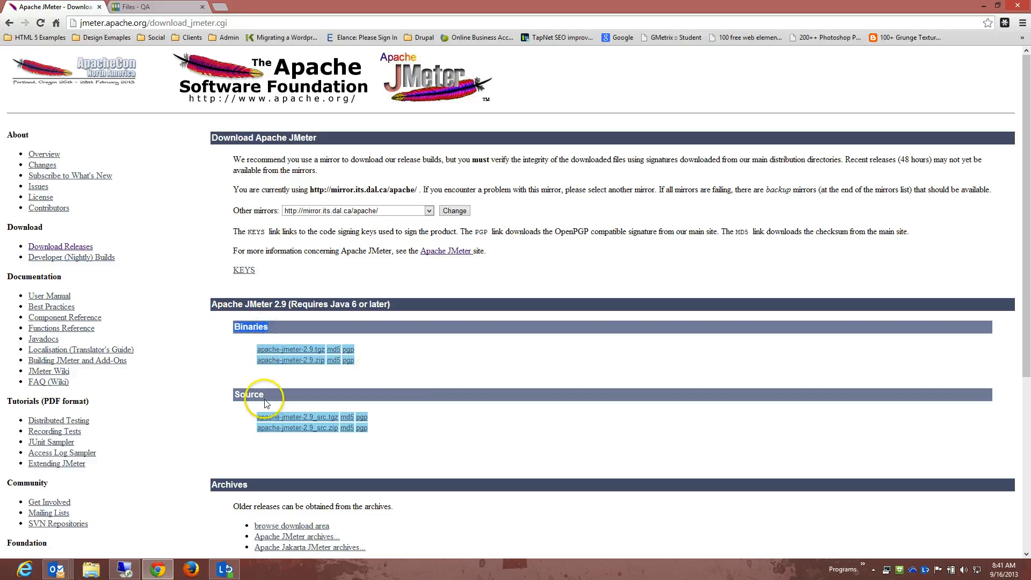
scroll(down, 3)
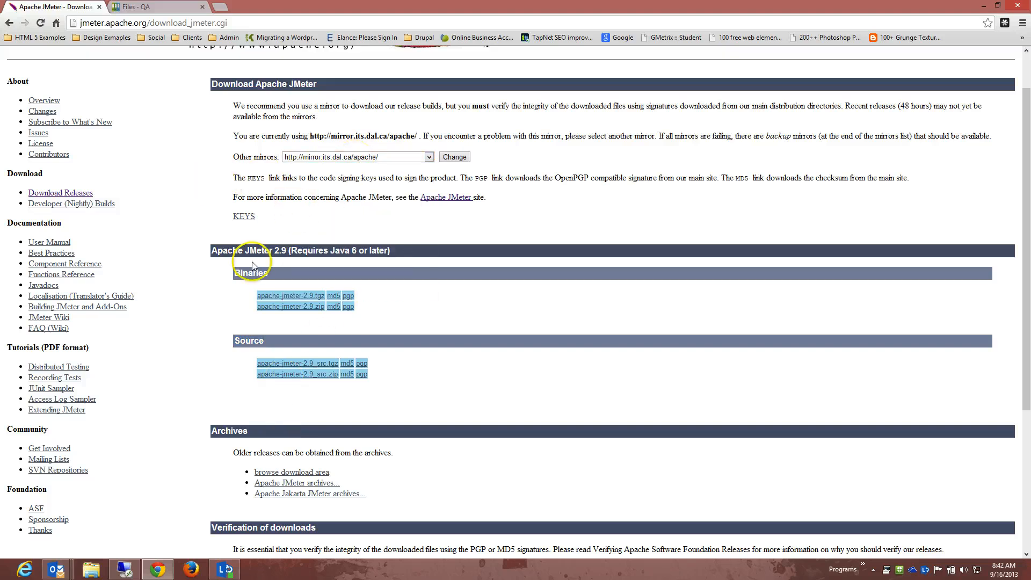
mouse_move(349, 258)
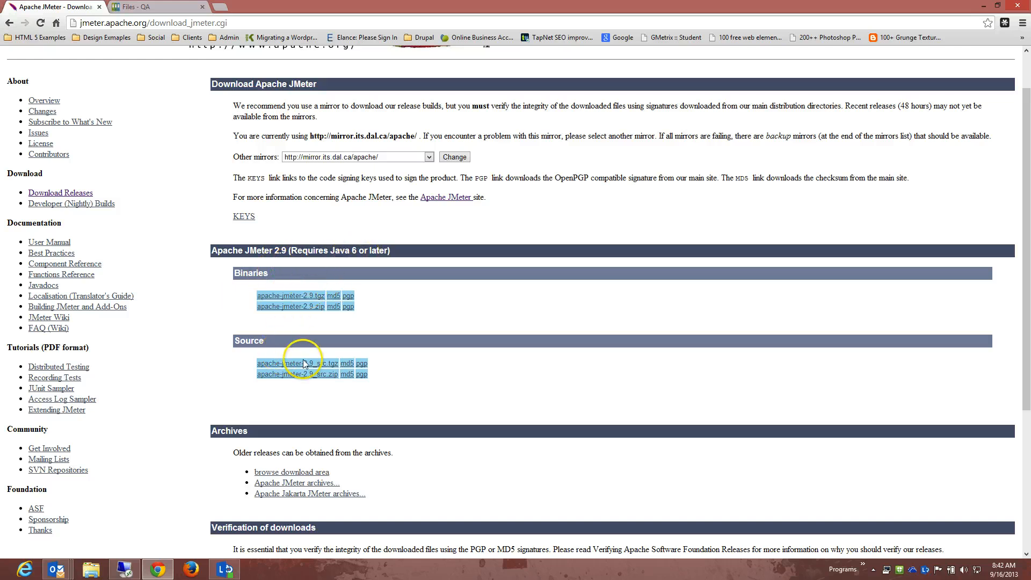
mouse_move(280, 363)
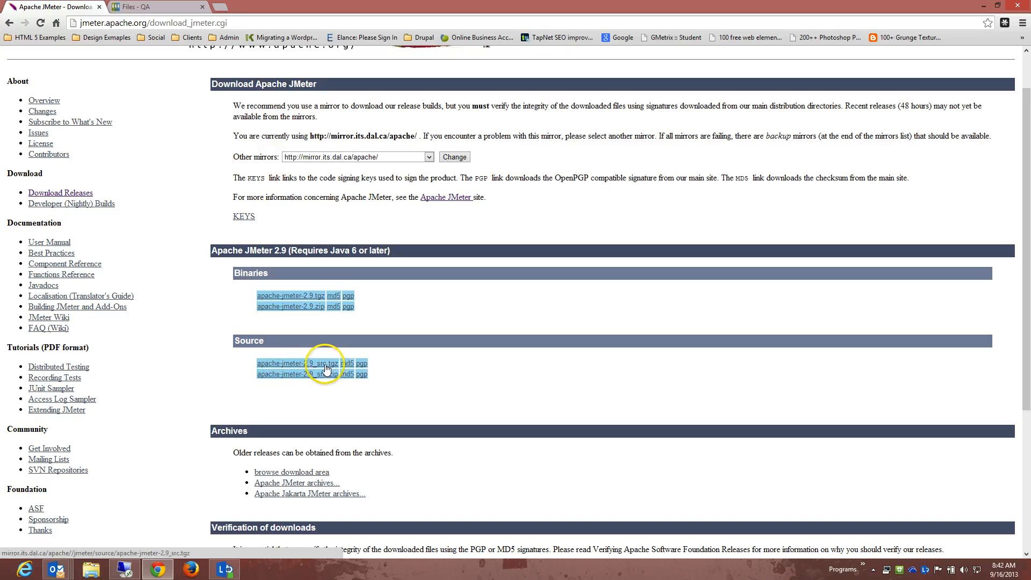
Download apache-jmeter-2.9_src.tgz and apache-jmeter-2.9.tgz, then open the source archive.
click(297, 363)
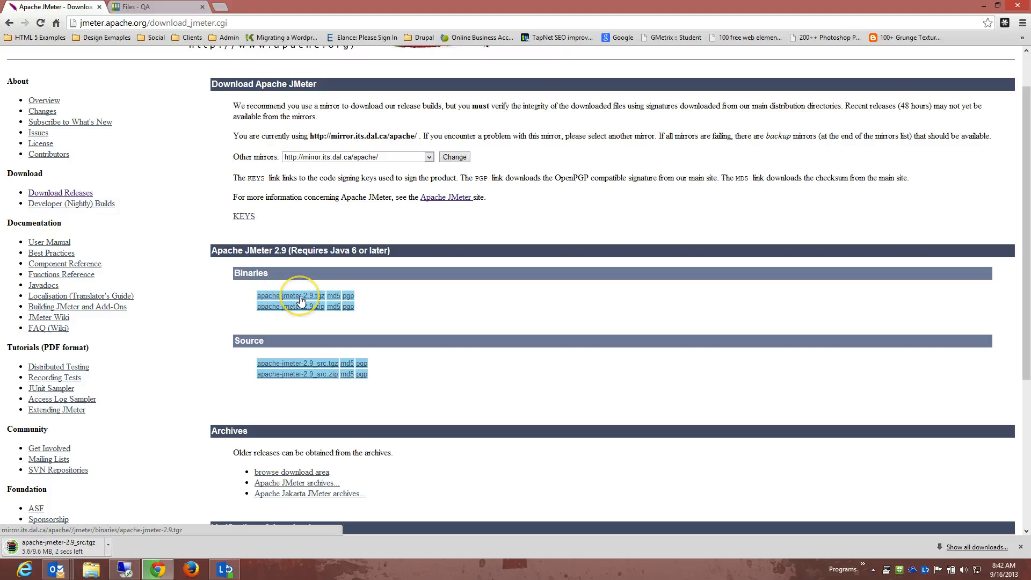
click(296, 363)
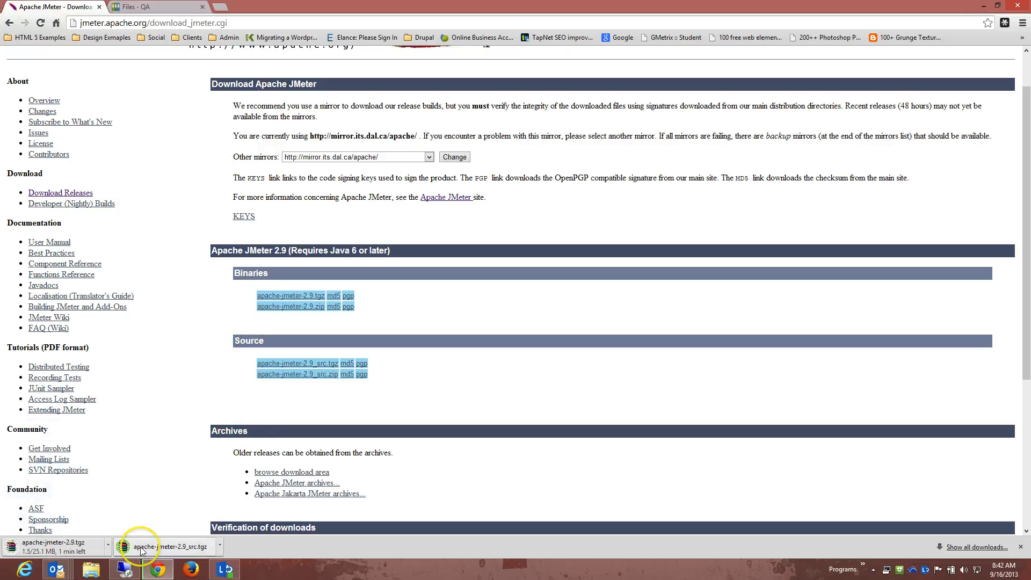
click(170, 547)
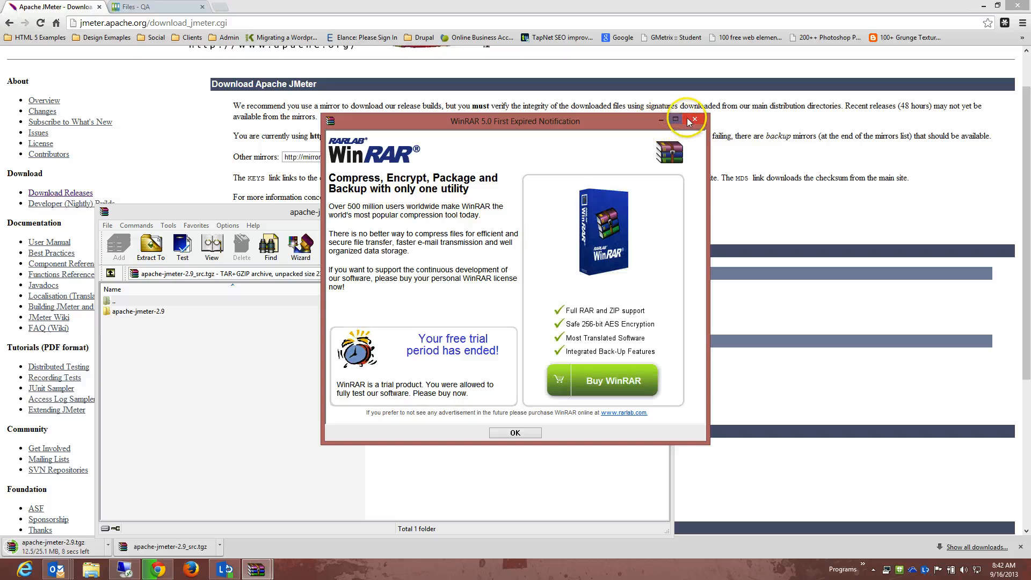
Dismiss WinRAR's trial notice, browse the apache-jmeter-2.9 folder in both archives, then close them.
click(693, 121)
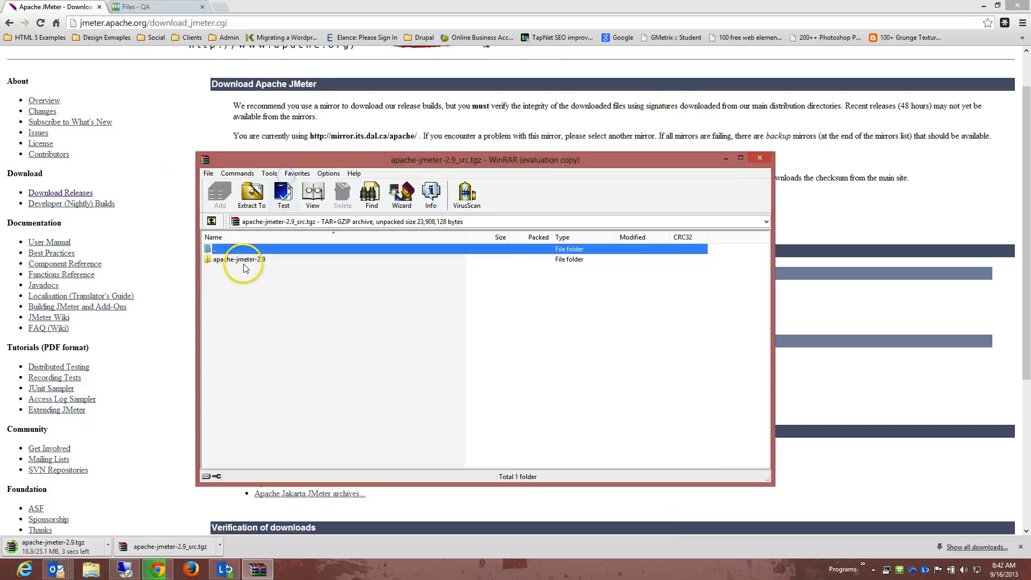
double_click(240, 259)
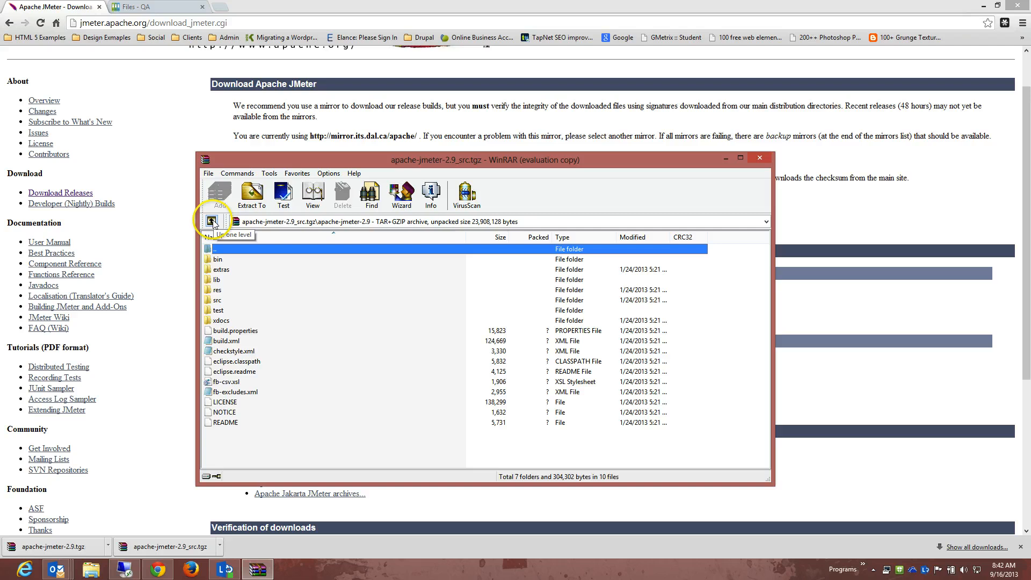
click(211, 220)
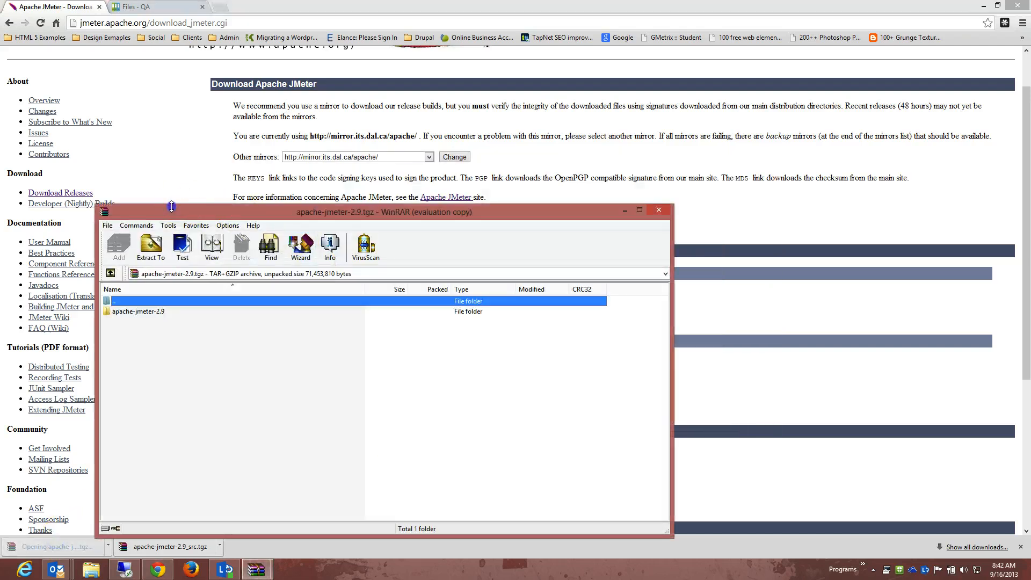
double_click(138, 311)
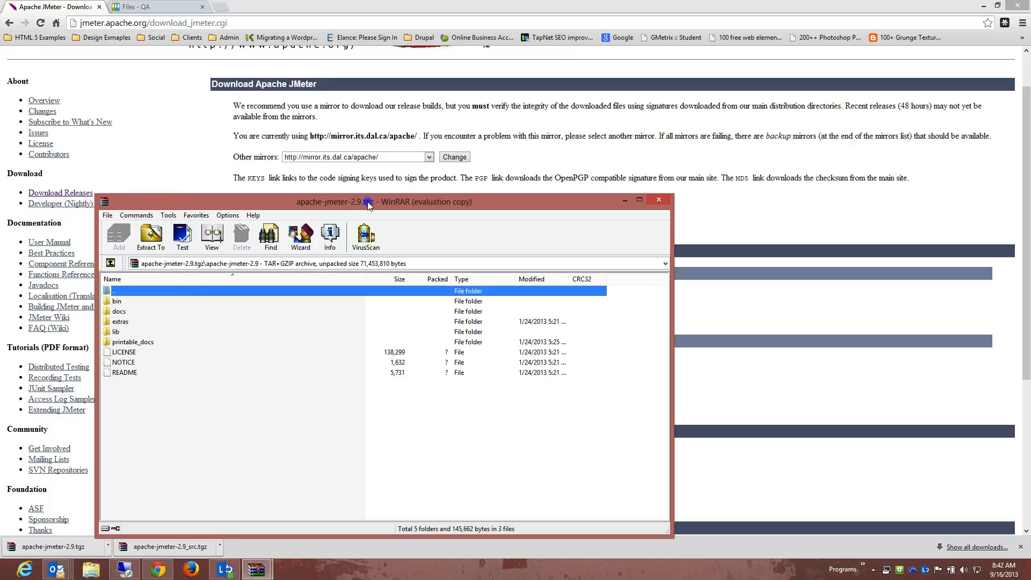
drag(382, 202, 499, 129)
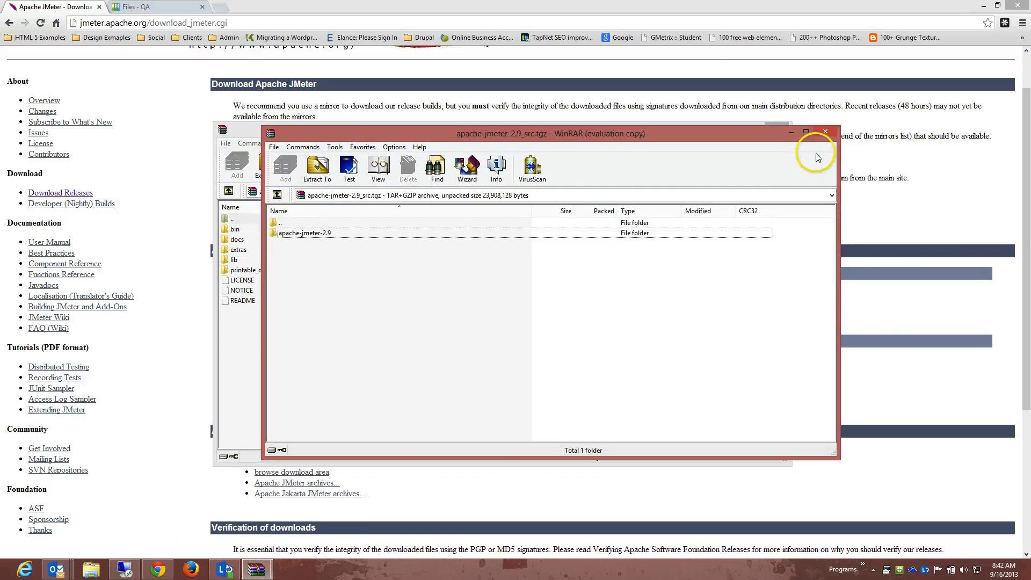
click(825, 132)
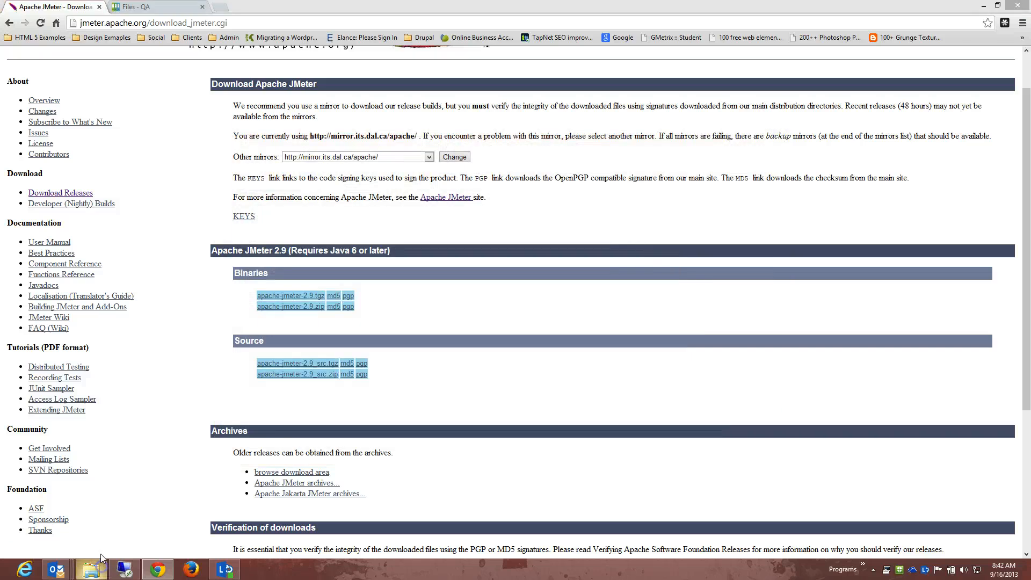
Move both JMeter 2.9 archives into a new Downloads folder and extract them, replacing all files.
click(91, 569)
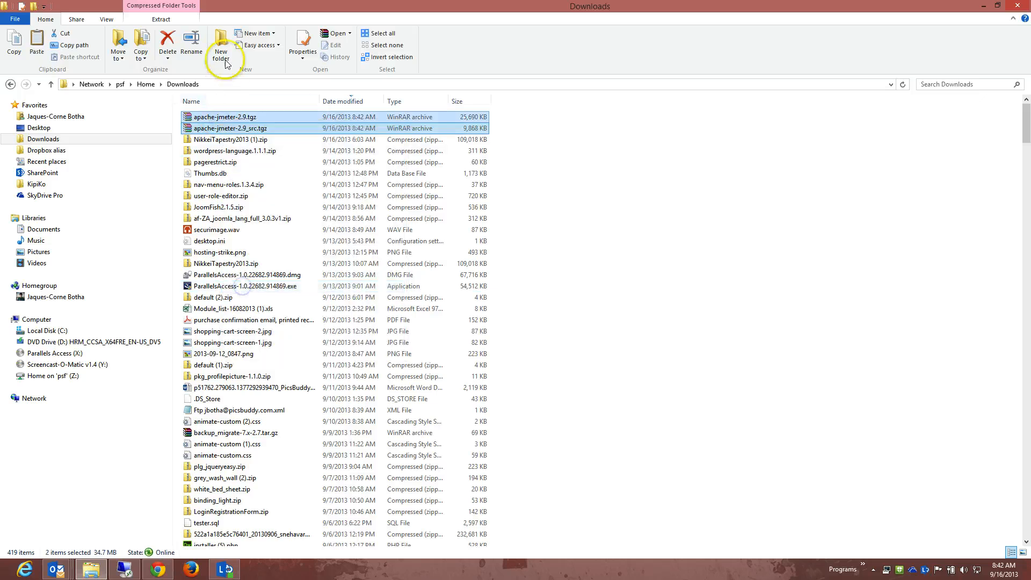
click(221, 45)
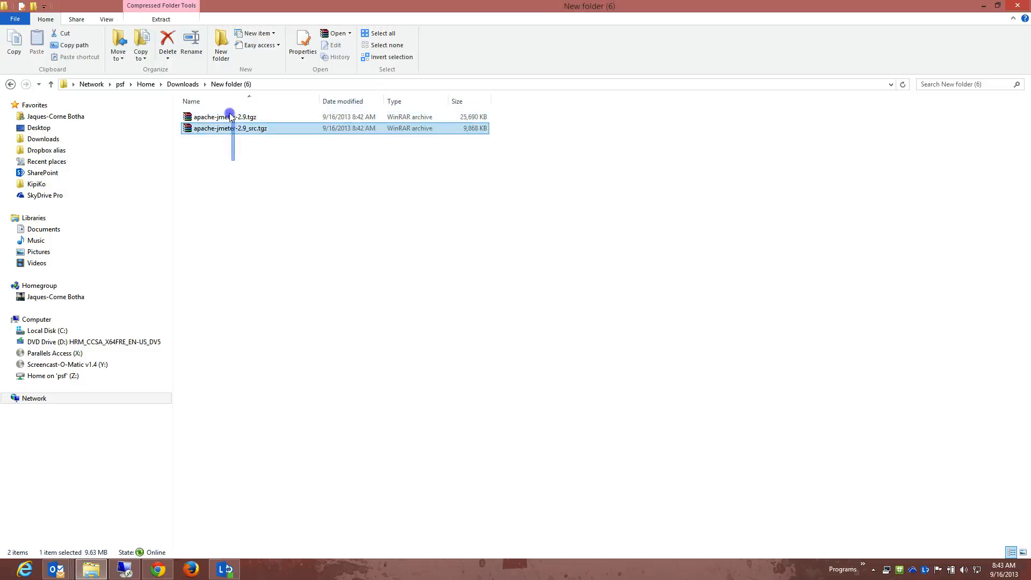
click(270, 202)
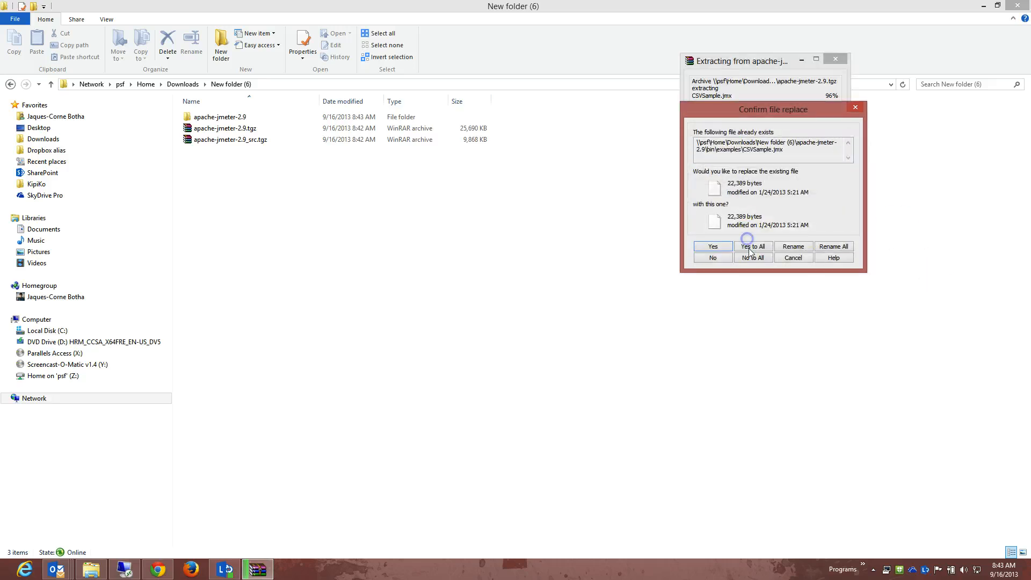
click(753, 246)
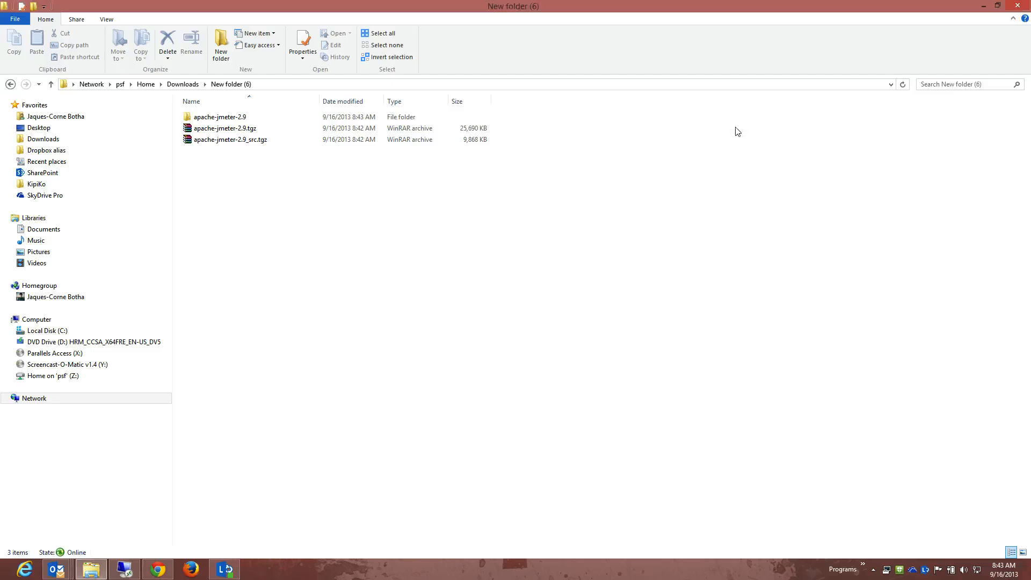
Browse the extracted apache-jmeter-2.9 folder, return to New folder (6), and minimize Explorer.
double_click(220, 117)
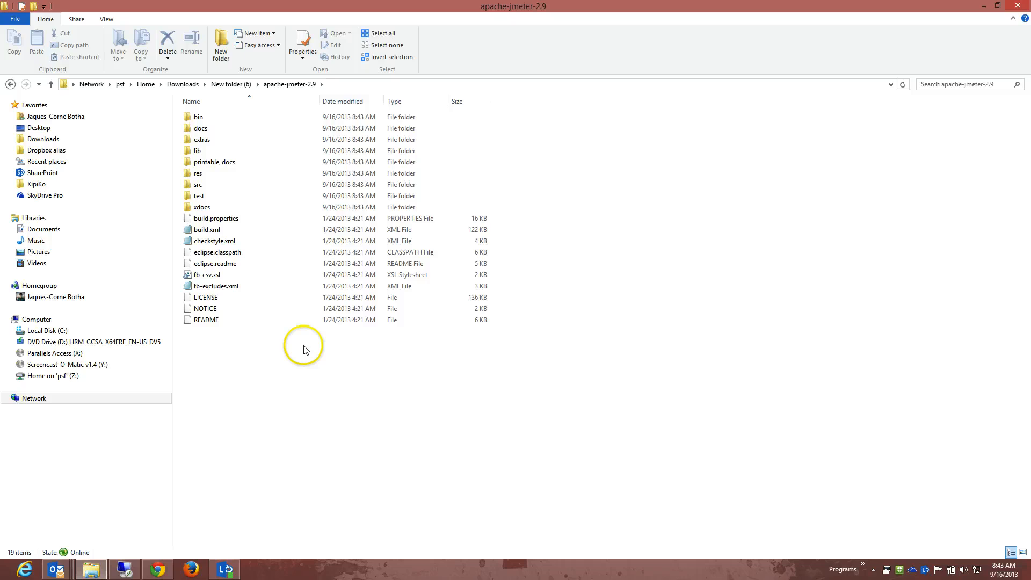
click(11, 84)
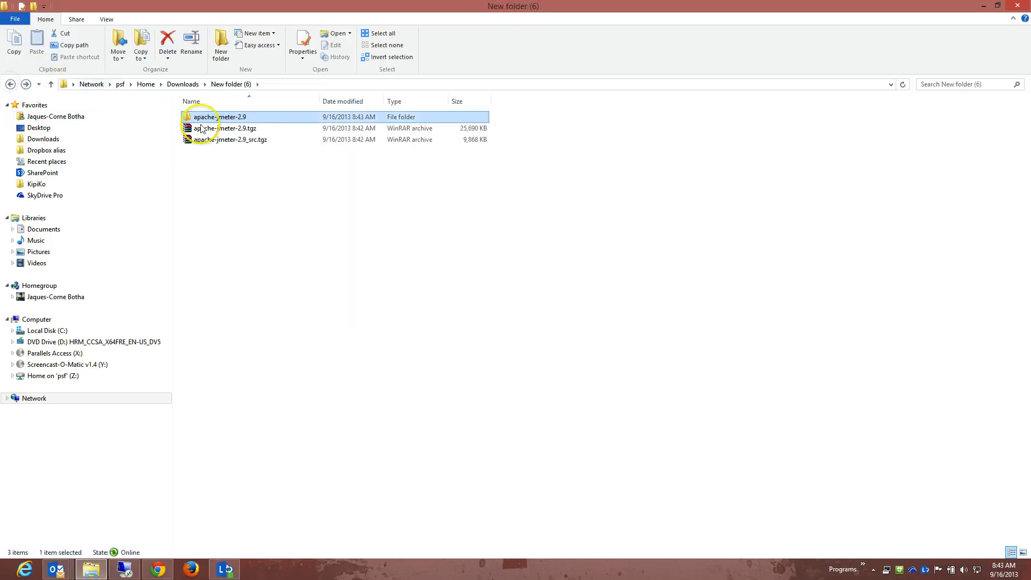
double_click(222, 117)
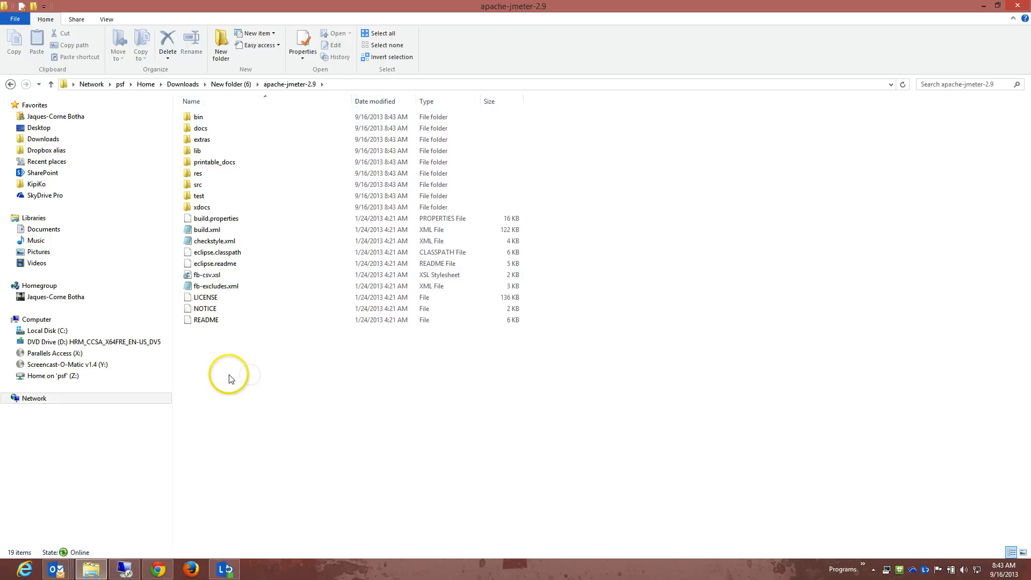
click(215, 217)
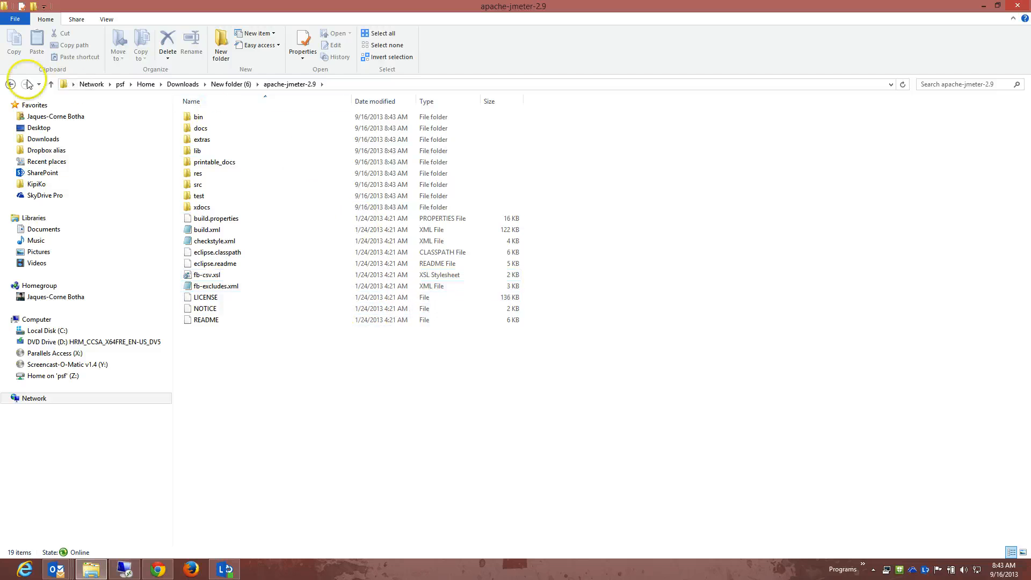
mouse_move(11, 84)
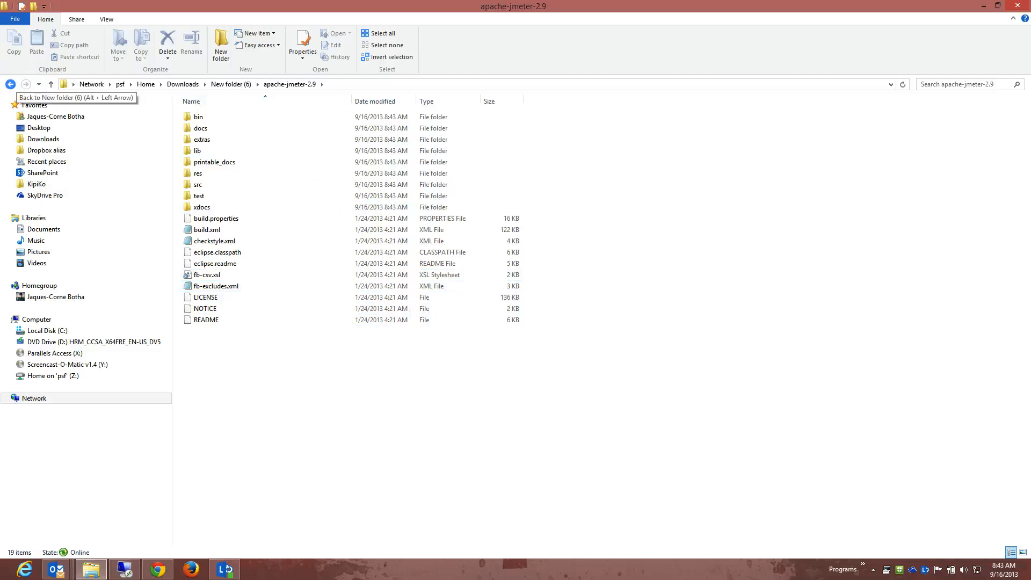
click(10, 84)
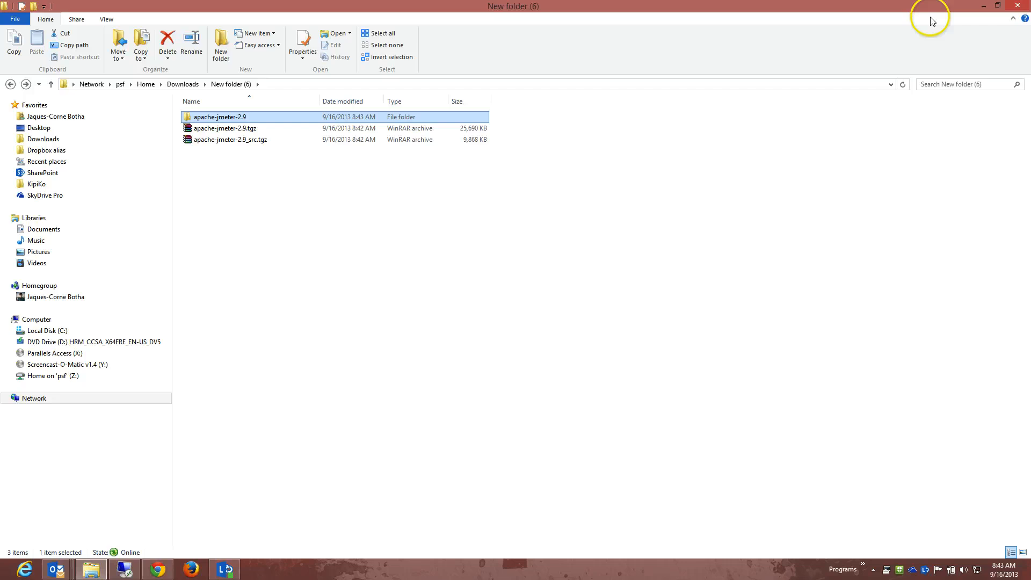
click(157, 568)
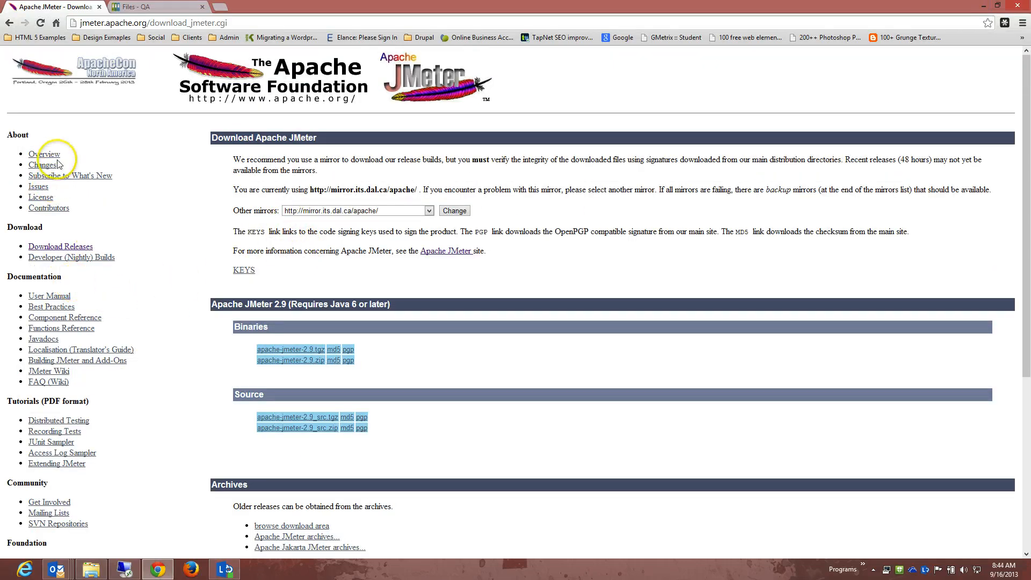
Open the JMeter Overview page and scroll through its feature list.
click(44, 154)
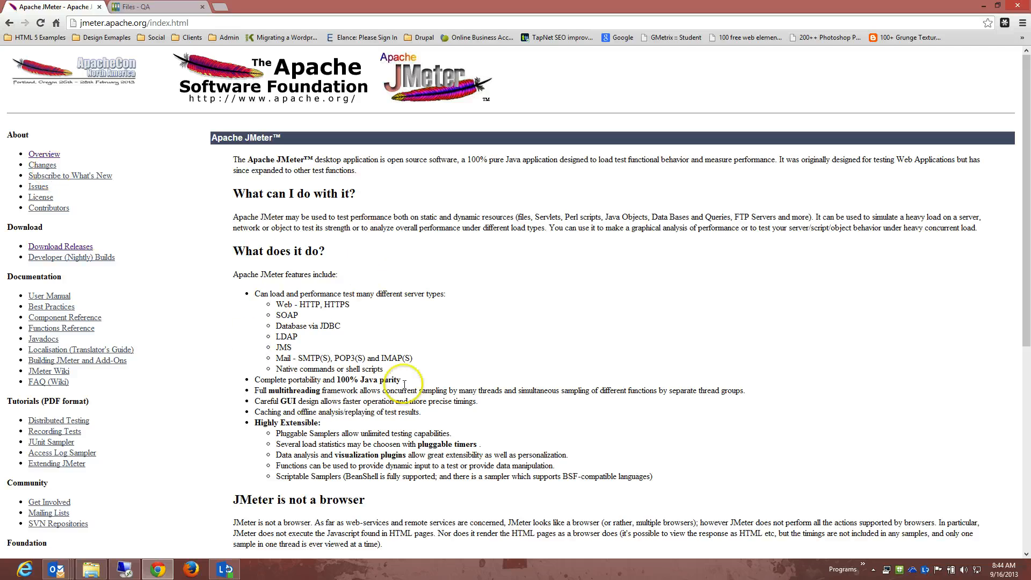
scroll(down, 3)
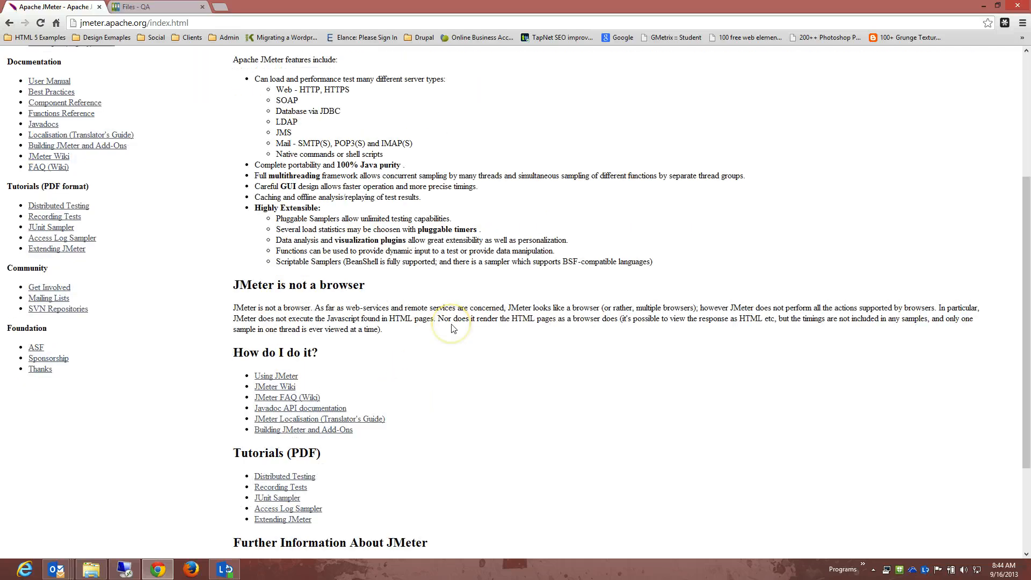
scroll(down, 3)
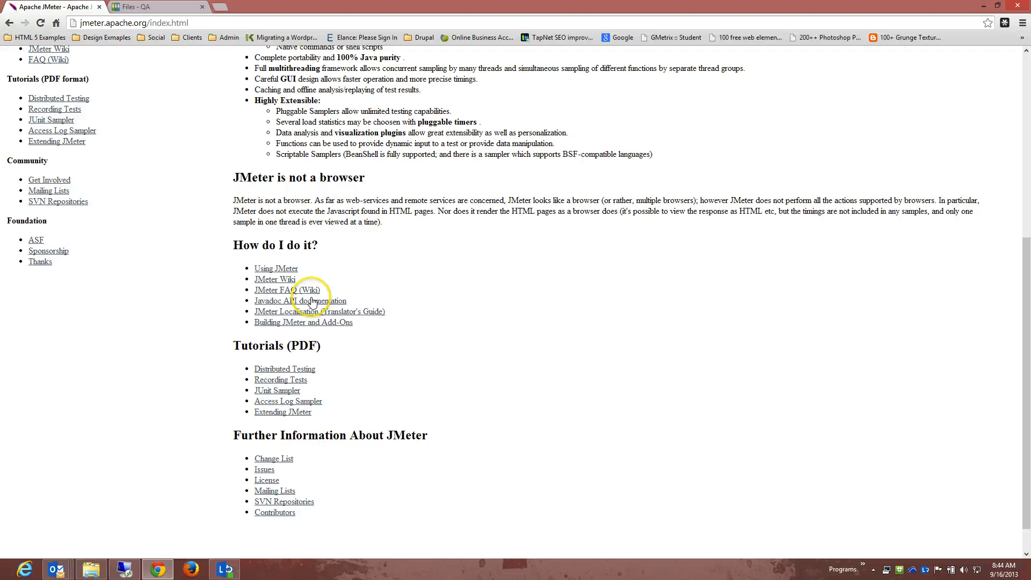
scroll(down, 3)
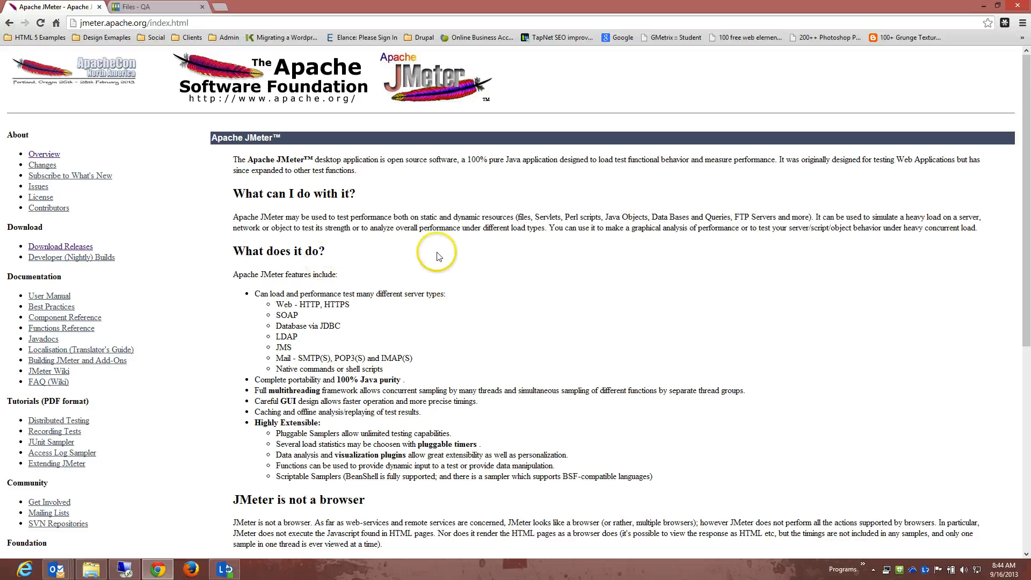
mouse_move(581, 194)
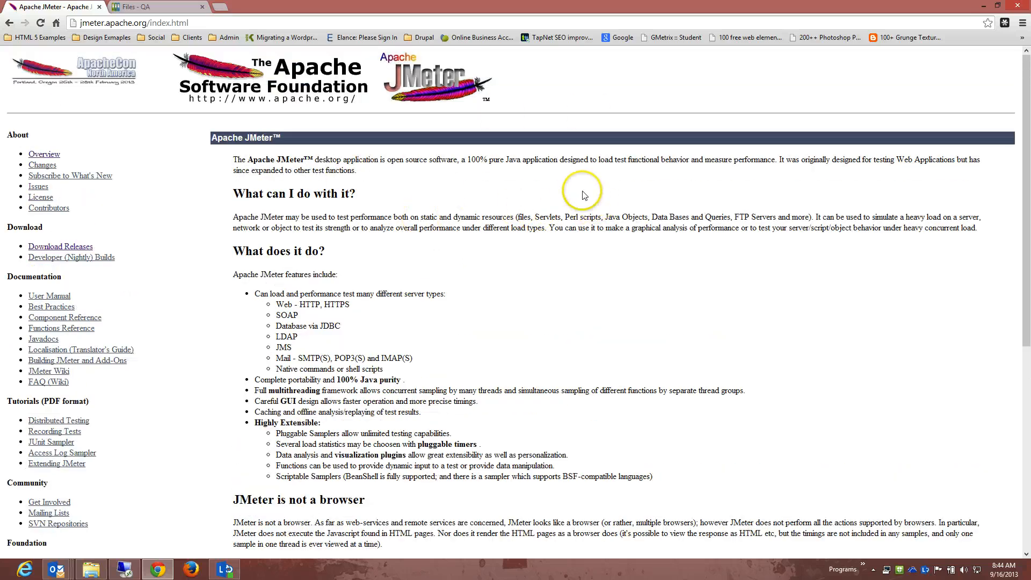
mouse_move(377, 147)
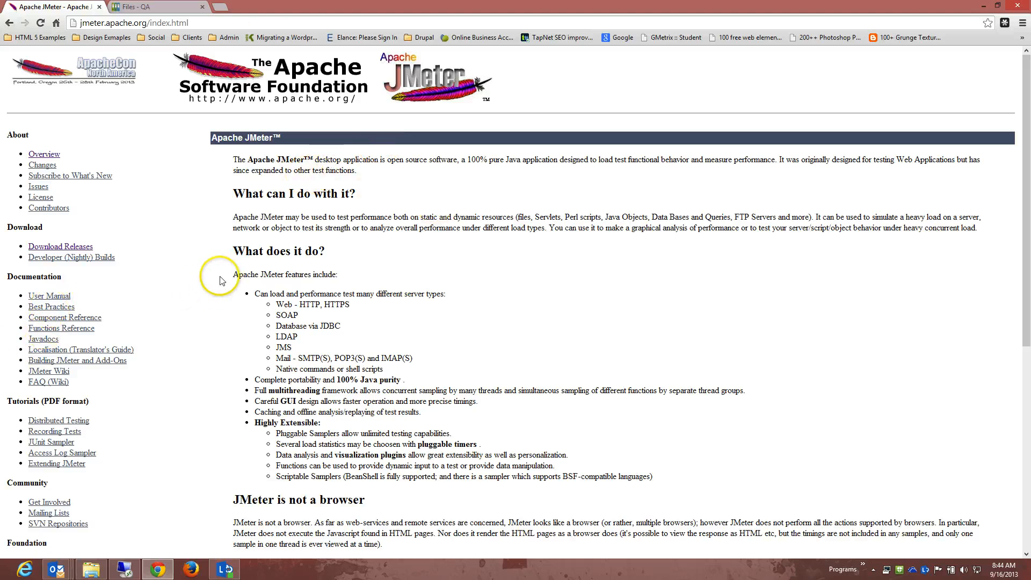
Go to the User Manual's Best Practices chapter and scroll its thread-count advice.
click(49, 295)
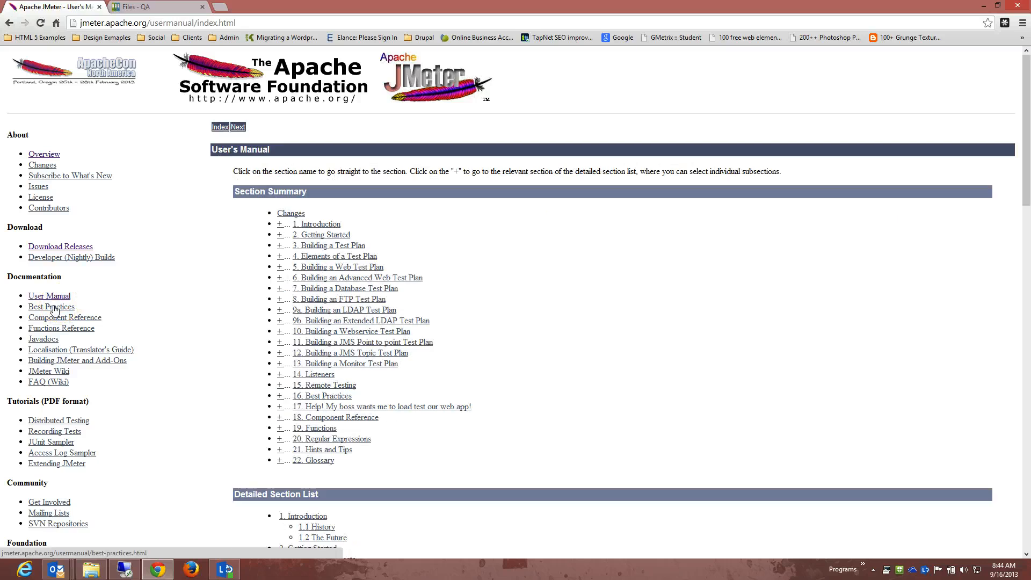
click(51, 307)
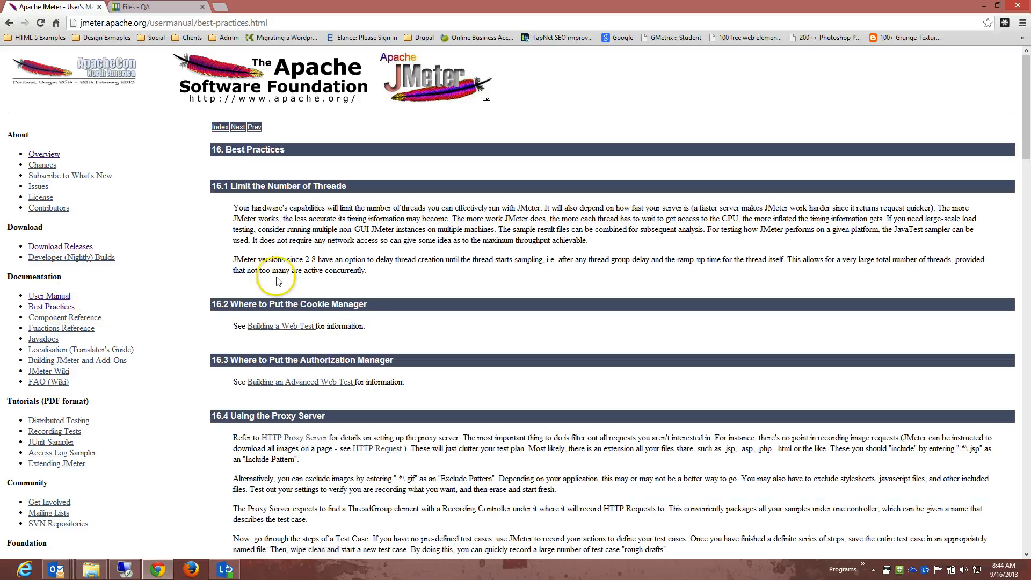
scroll(down, 3)
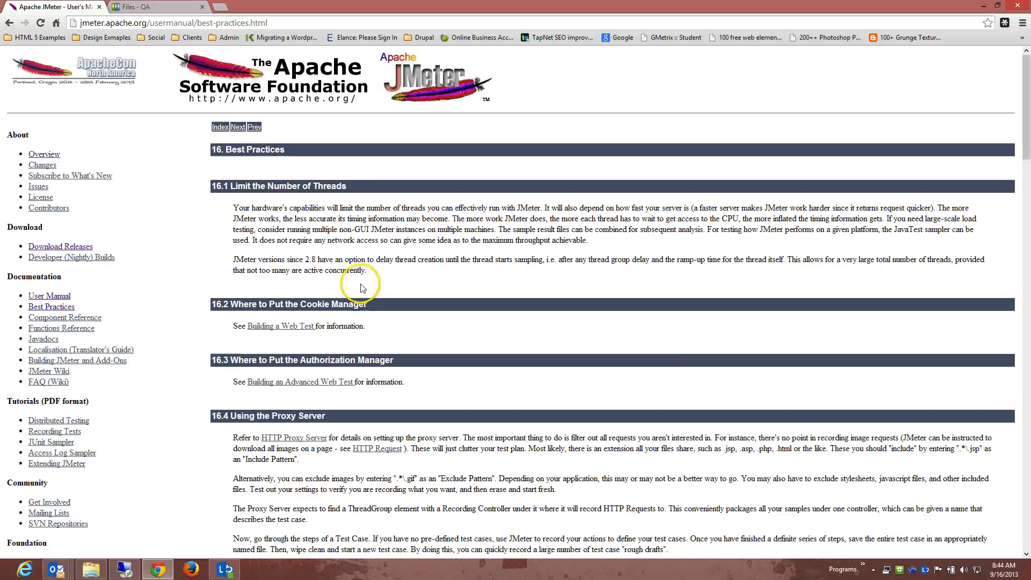
mouse_move(454, 234)
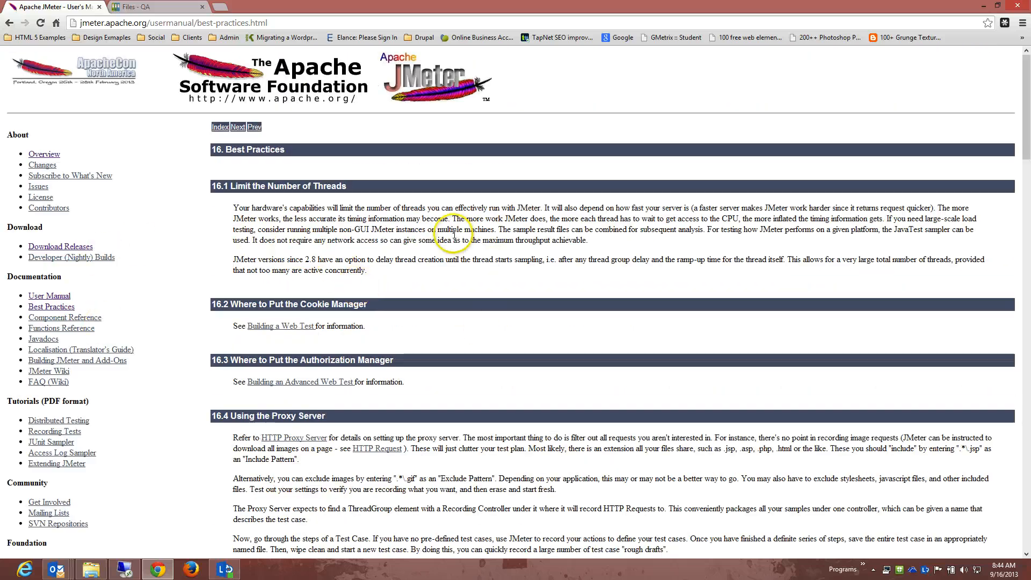